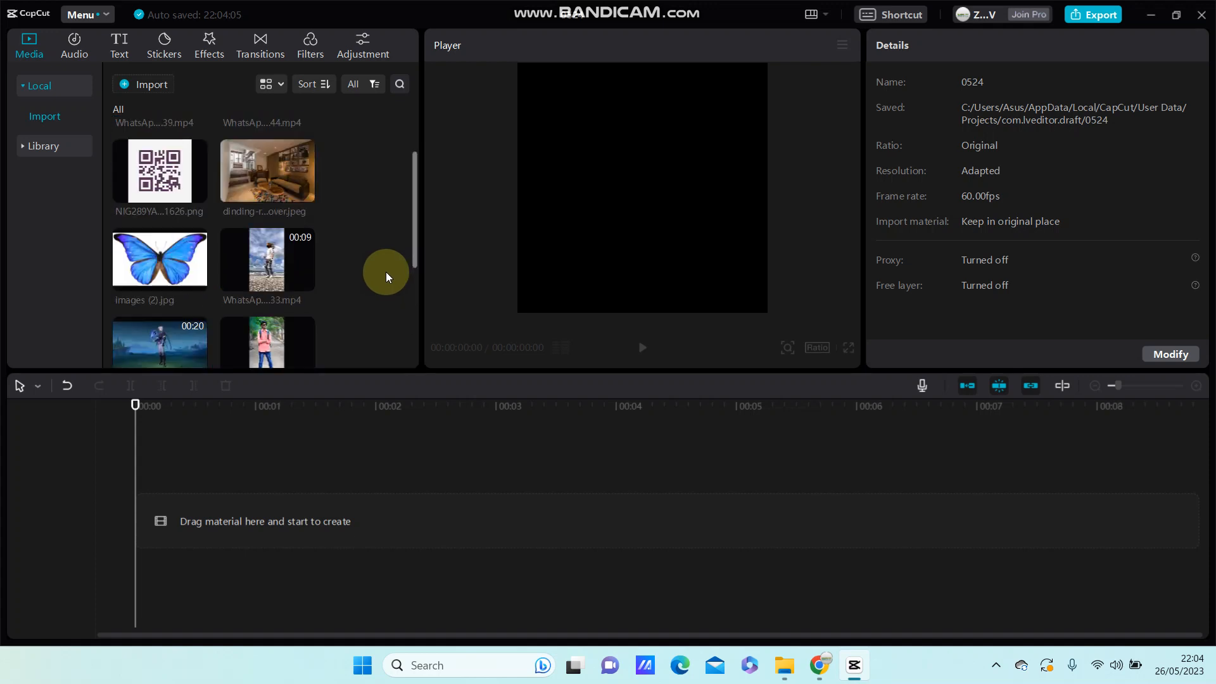
- Scroll the Media panel down to reach ironman.jpg
{"action": "scroll", "scroll_direction": "down", "scroll_amount": 3}
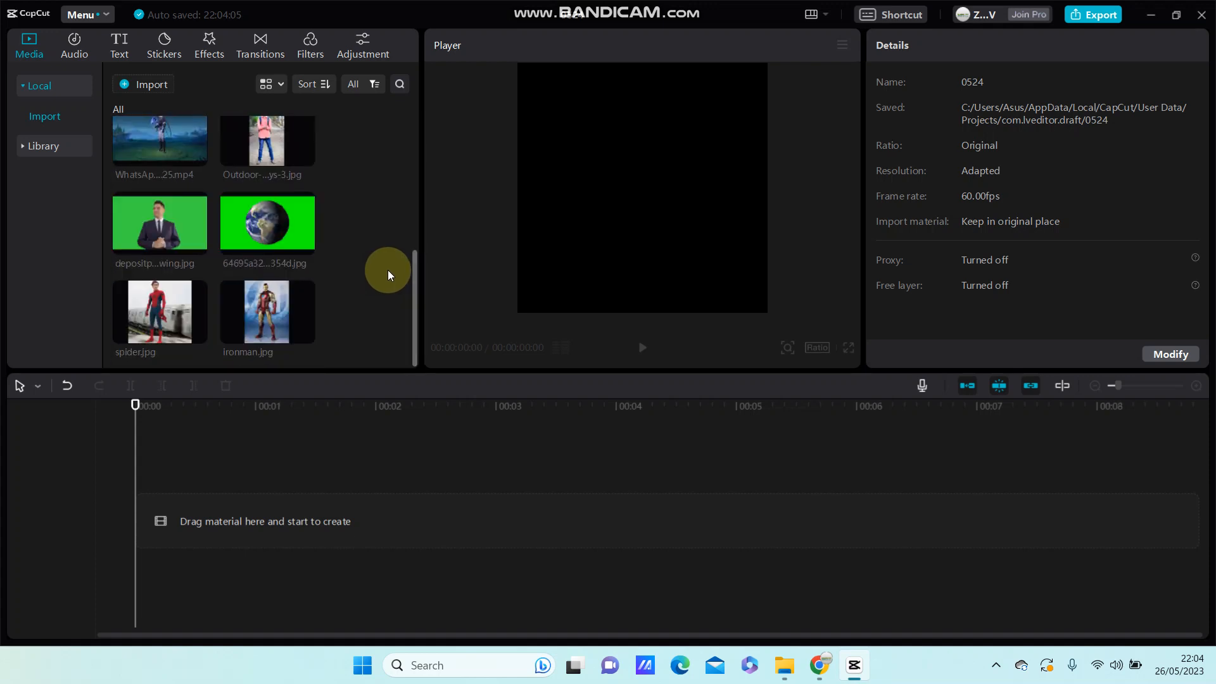
{"action": "mouse_move", "coordinate": [326, 301]}
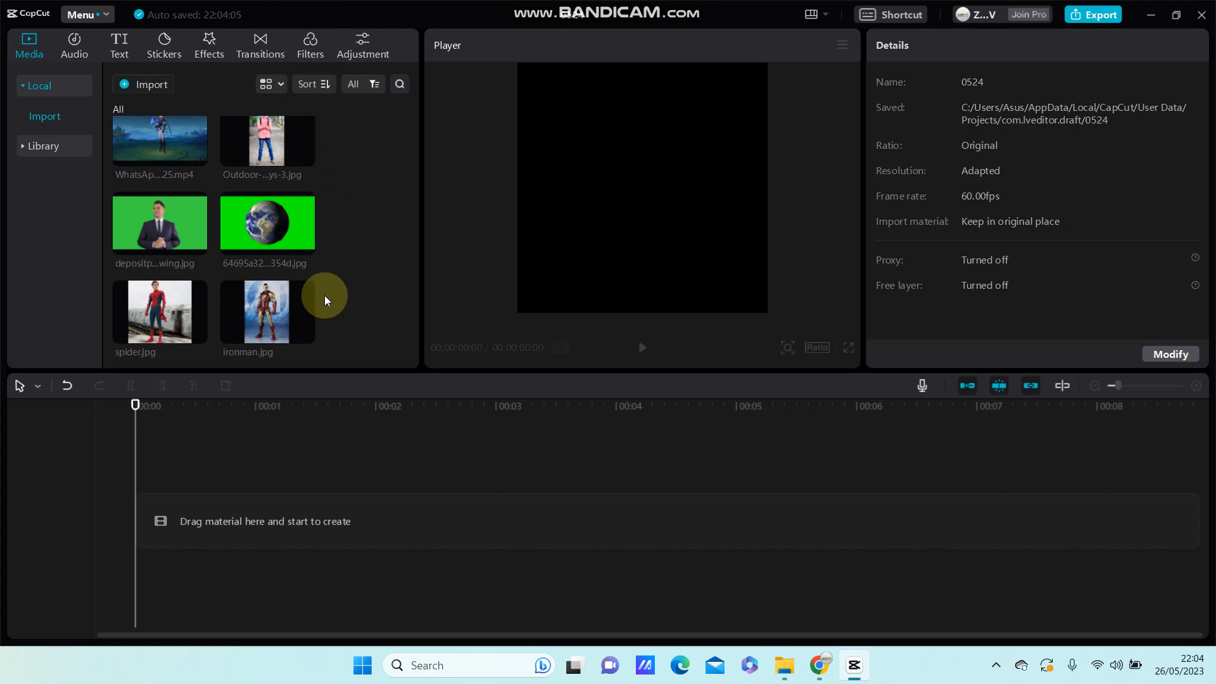
{"action": "mouse_move", "coordinate": [347, 283]}
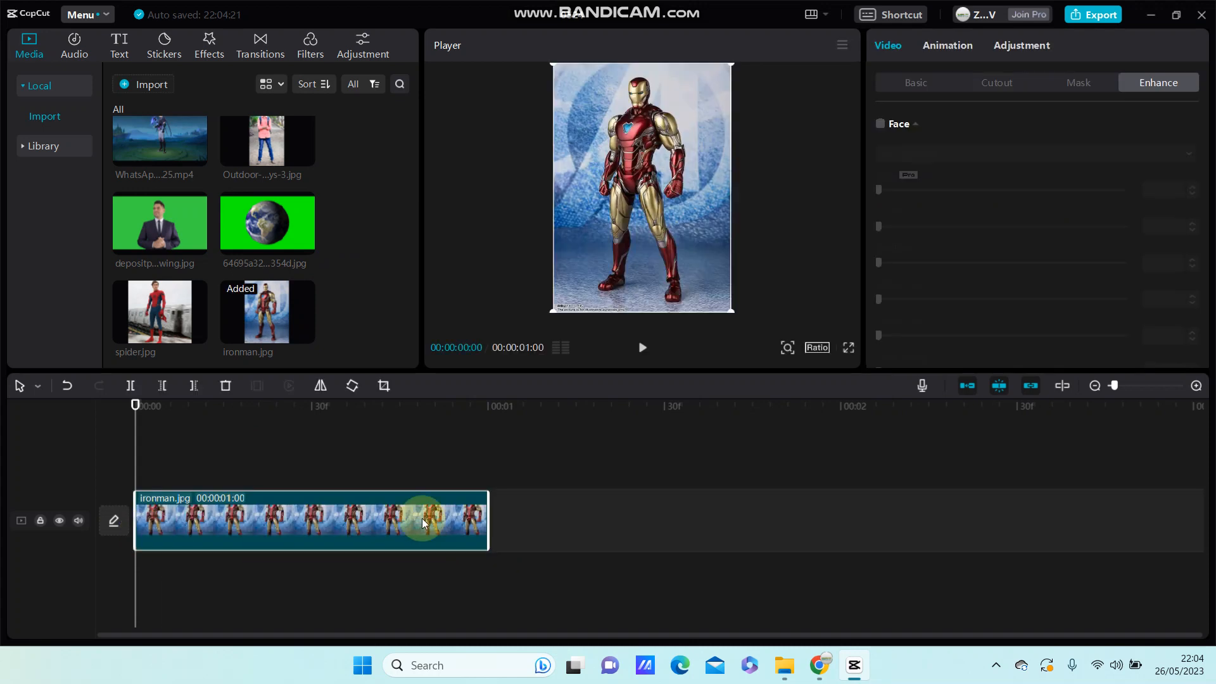
{"action": "mouse_move", "coordinate": [344, 306]}
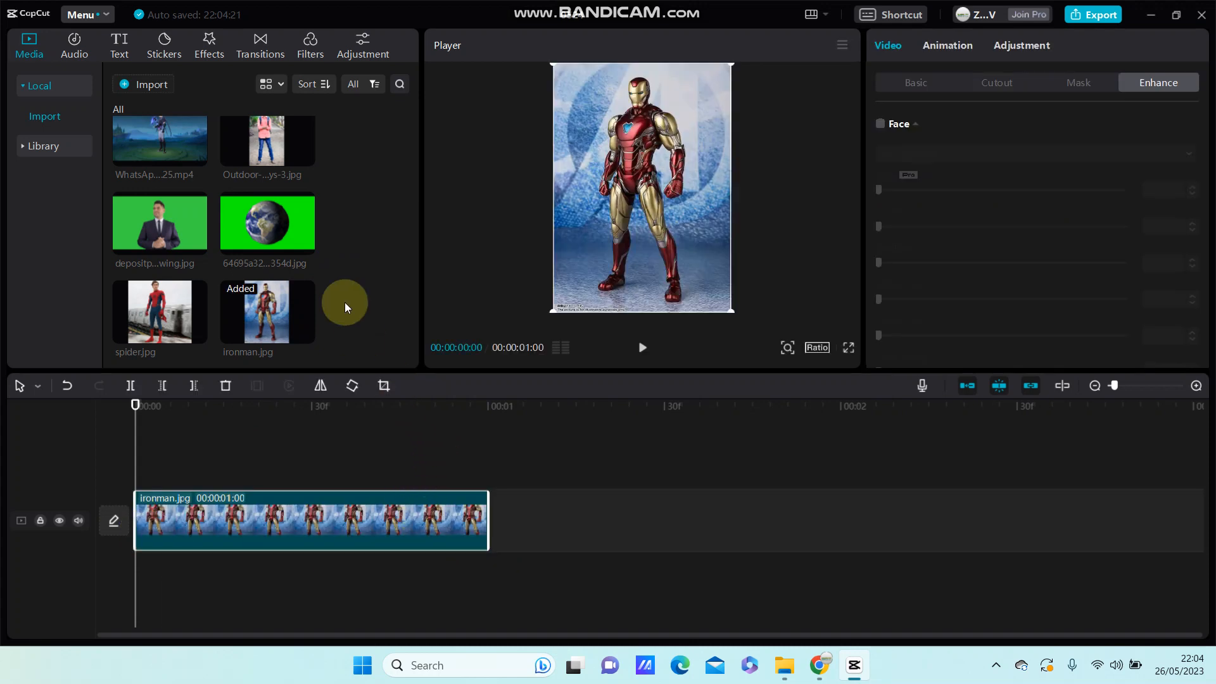
- Browse the Food and Movies filter categories and preview the BW 1 black-and-white filter
{"action": "left_click", "coordinate": [309, 44]}
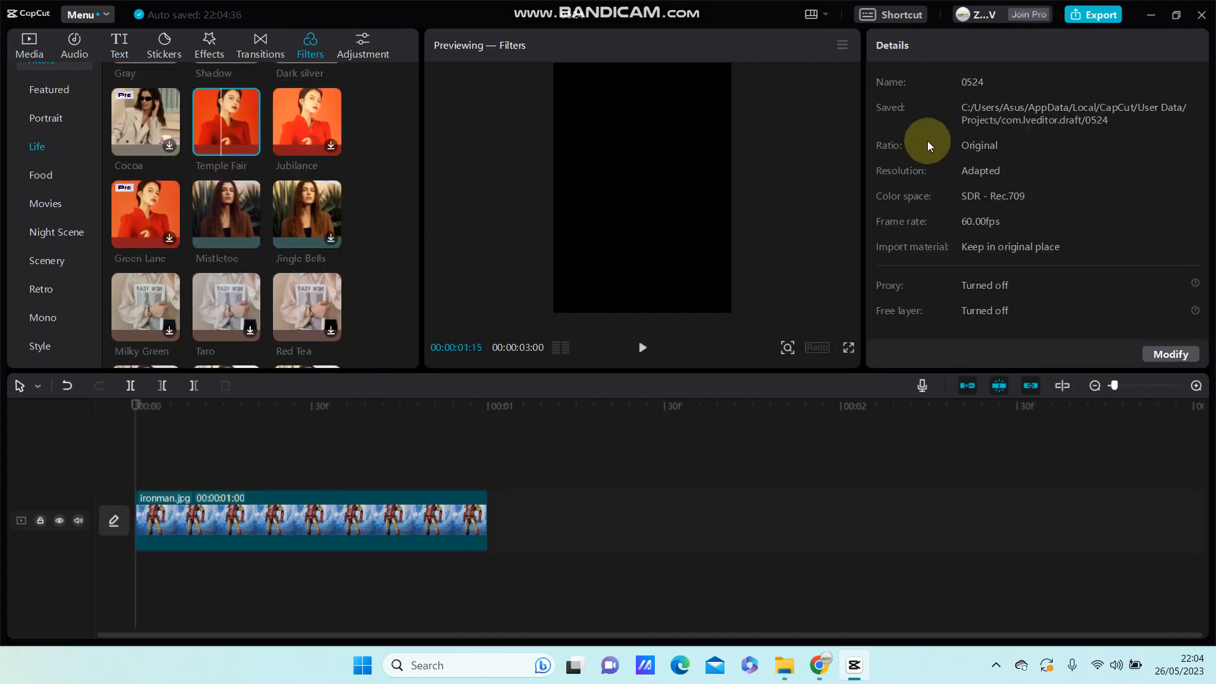
{"action": "scroll", "scroll_direction": "up", "scroll_amount": 3}
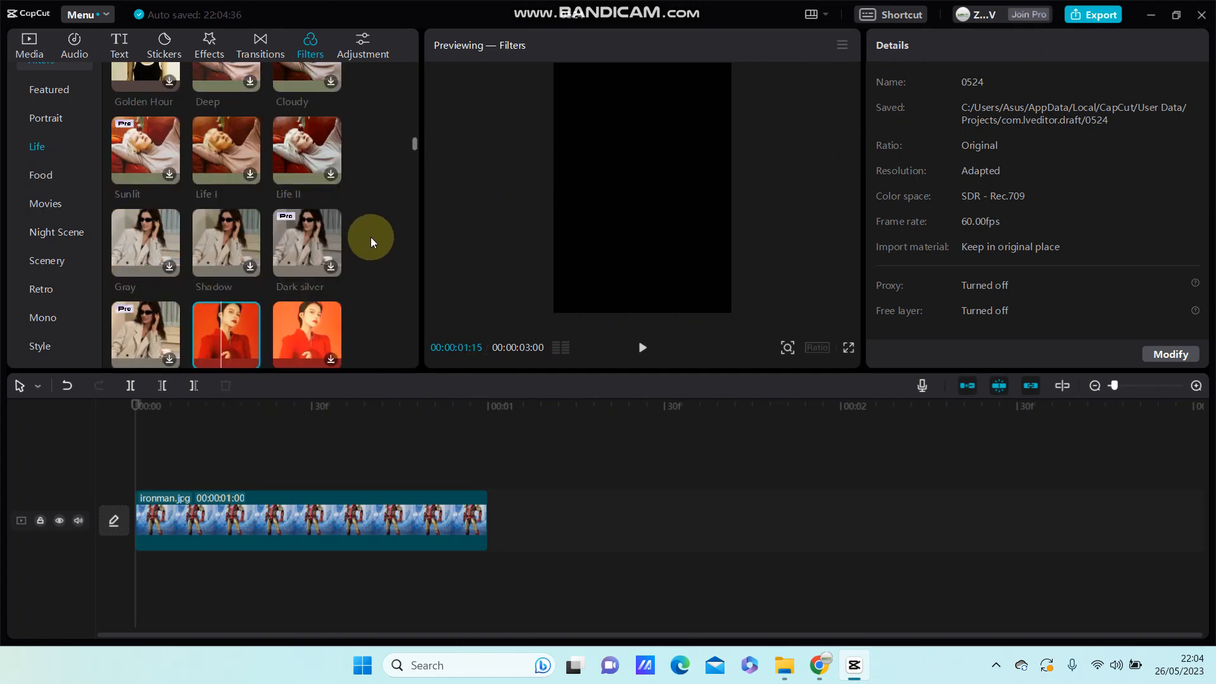
{"action": "left_click", "coordinate": [40, 176]}
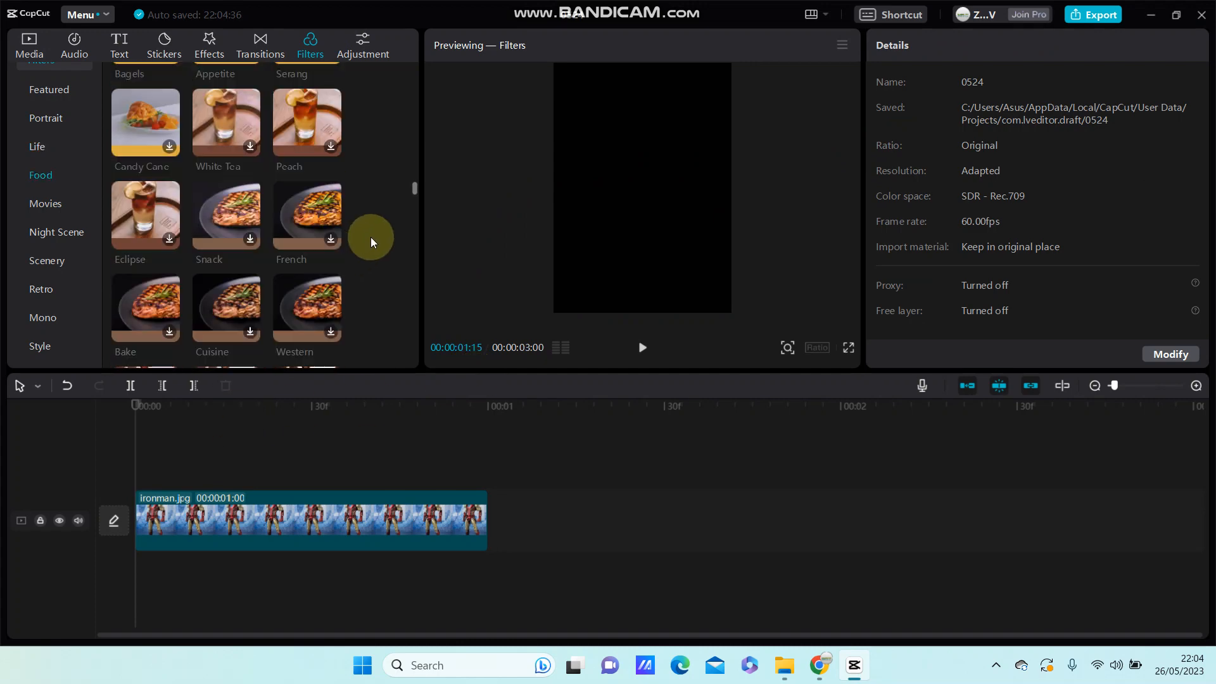
{"action": "left_click", "coordinate": [46, 203]}
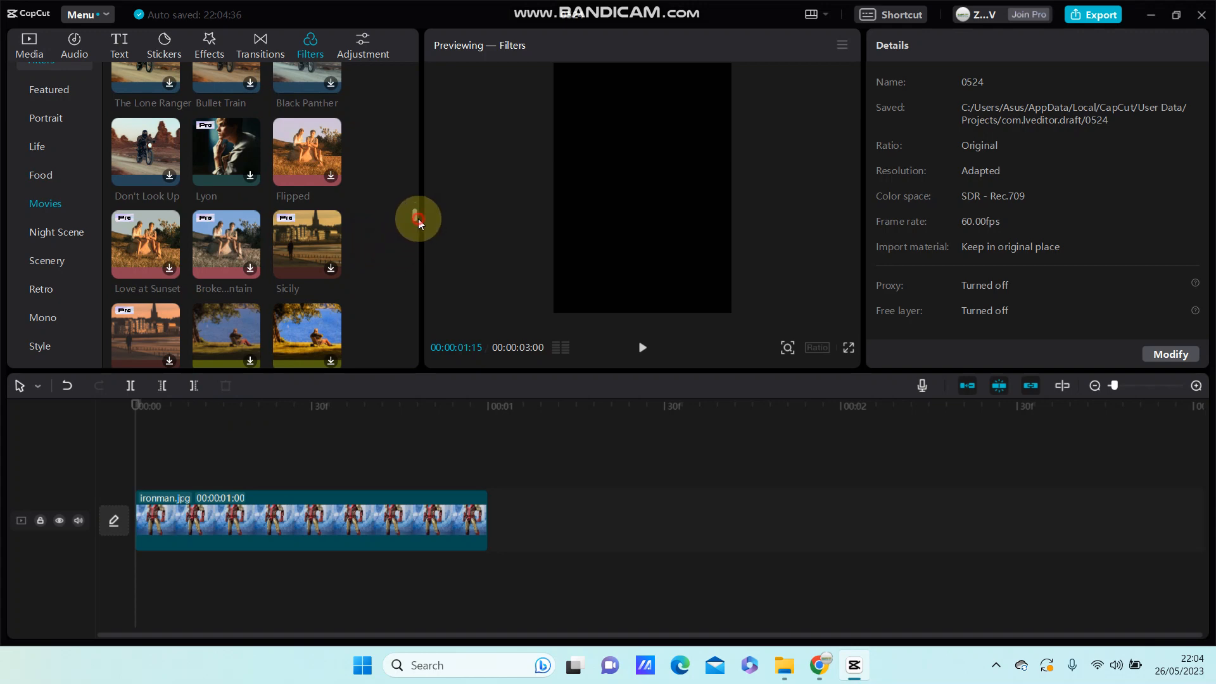
{"action": "scroll", "scroll_direction": "up", "scroll_amount": 3}
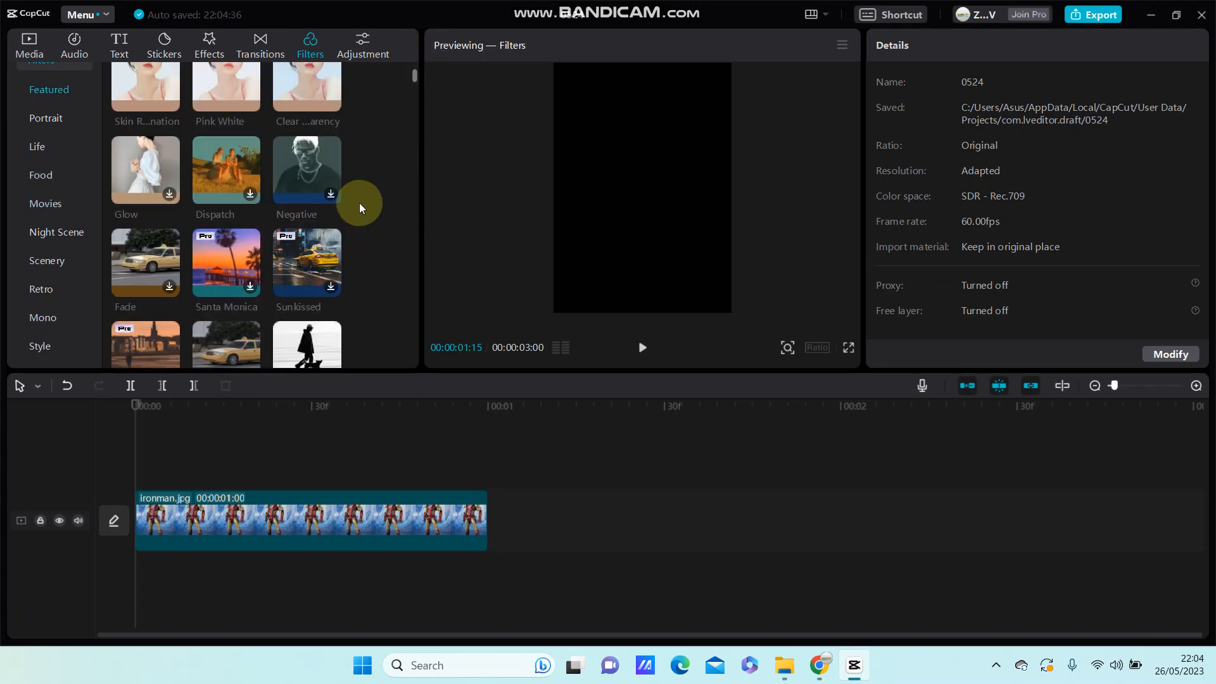
{"action": "left_click", "coordinate": [307, 213]}
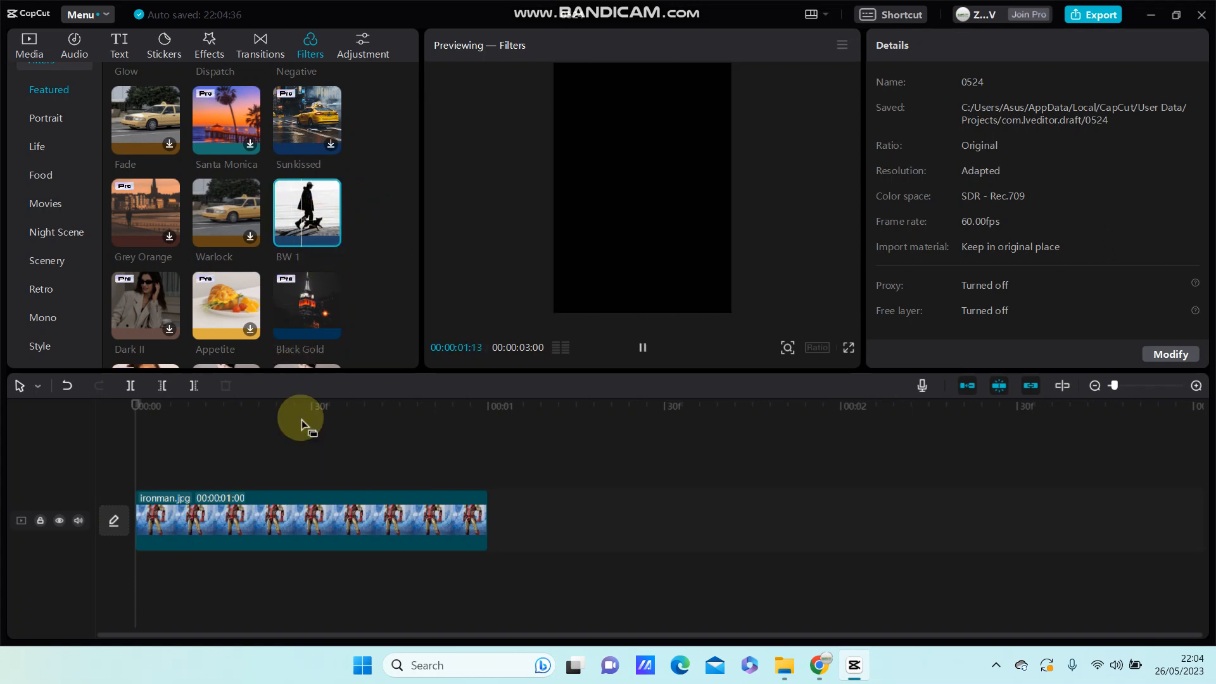
- Add BW 1 to the timeline and select the clip and filter strip for trimming
{"action": "double_click", "coordinate": [306, 211]}
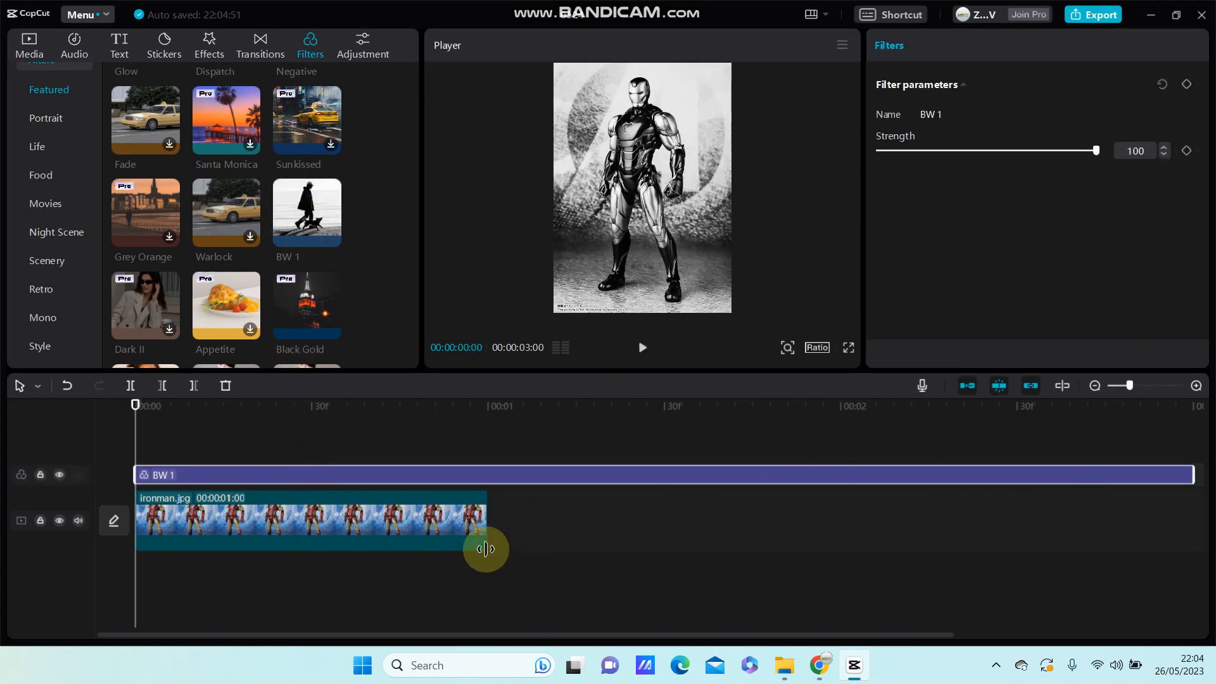
{"action": "left_click", "coordinate": [311, 519]}
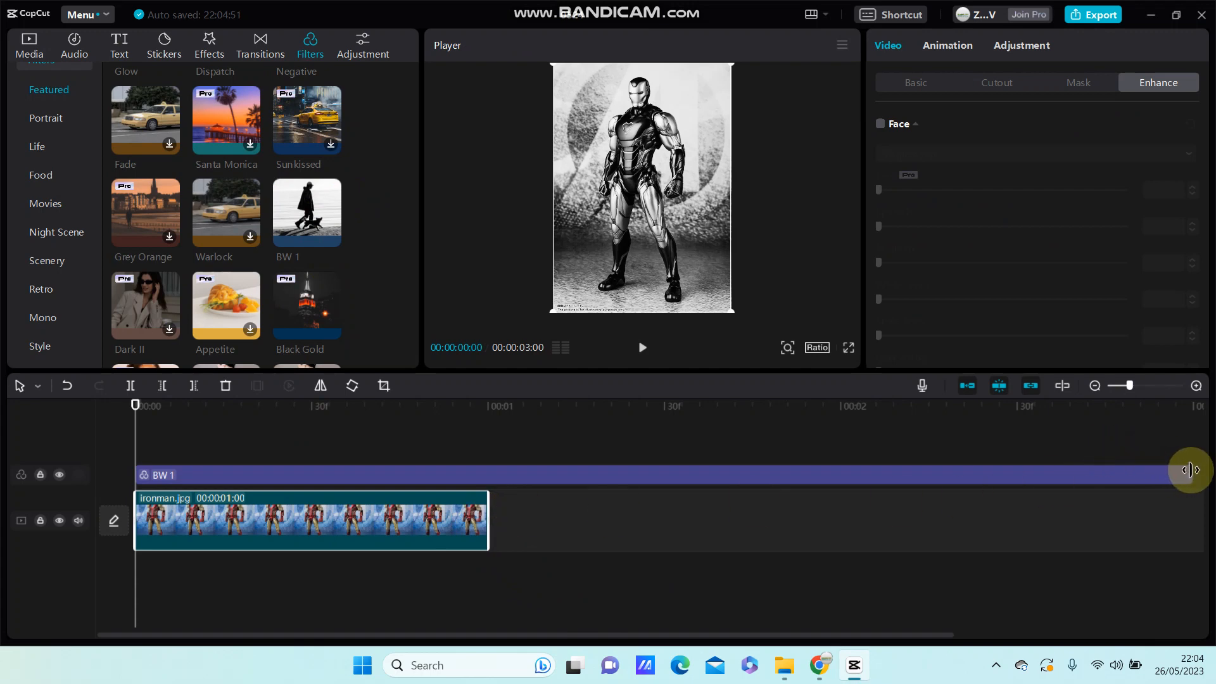
{"action": "left_click", "coordinate": [311, 475]}
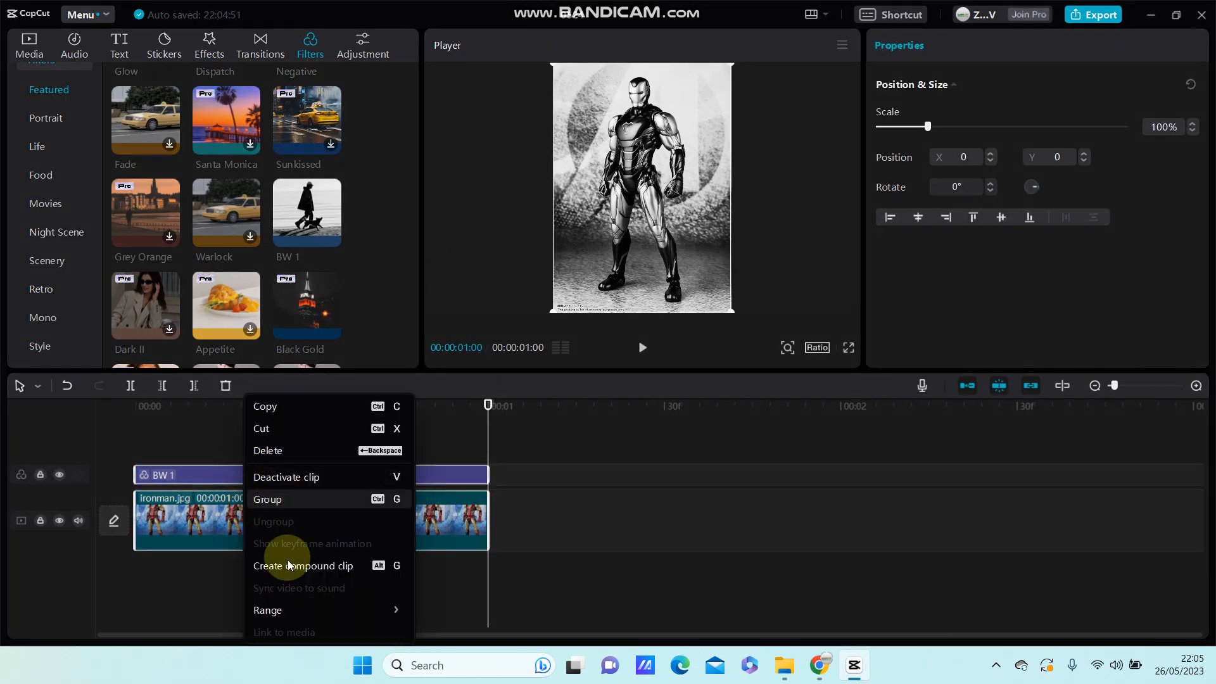
- Create a compound clip from the clip and filter, then return to the imported media
{"action": "left_click", "coordinate": [303, 564]}
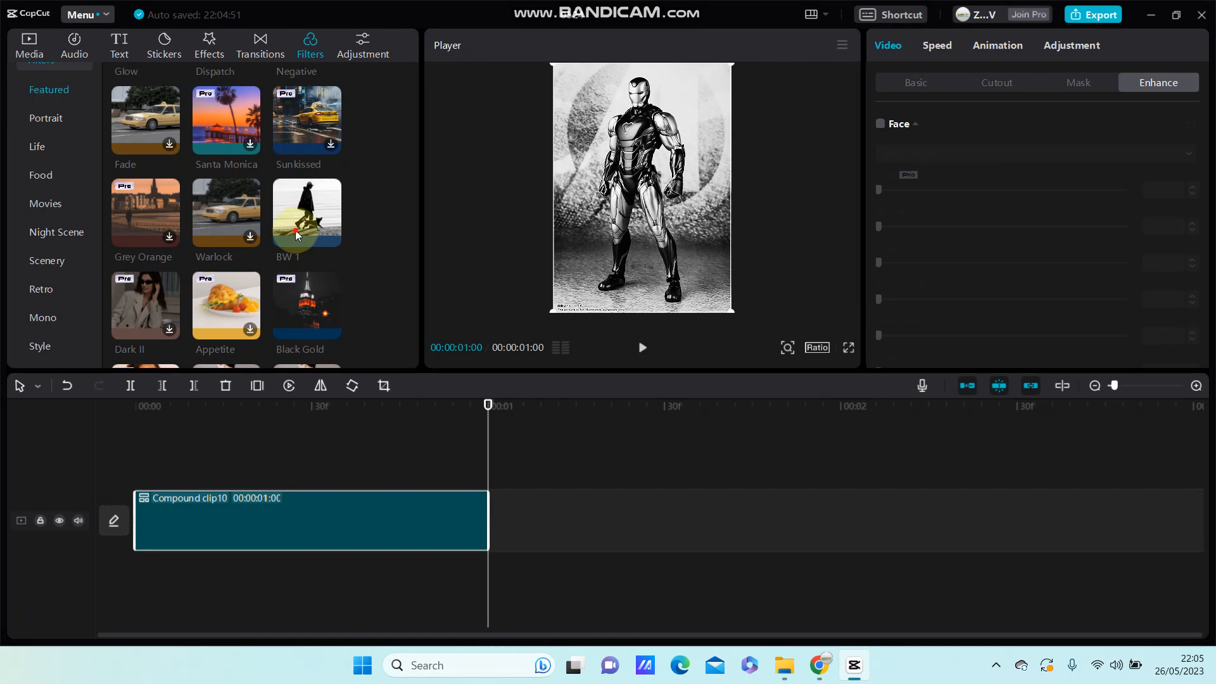
{"action": "left_click", "coordinate": [29, 44]}
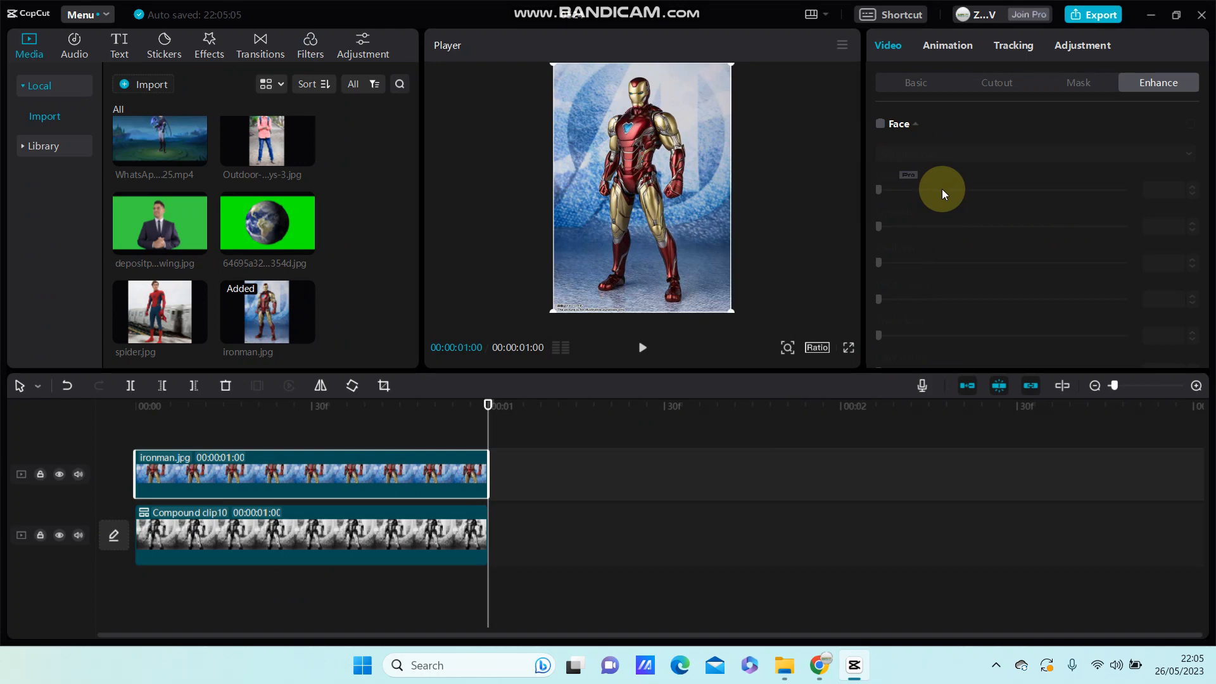
- Show the Cutout options for the colour Iron Man clip on the top track
{"action": "left_click", "coordinate": [995, 82]}
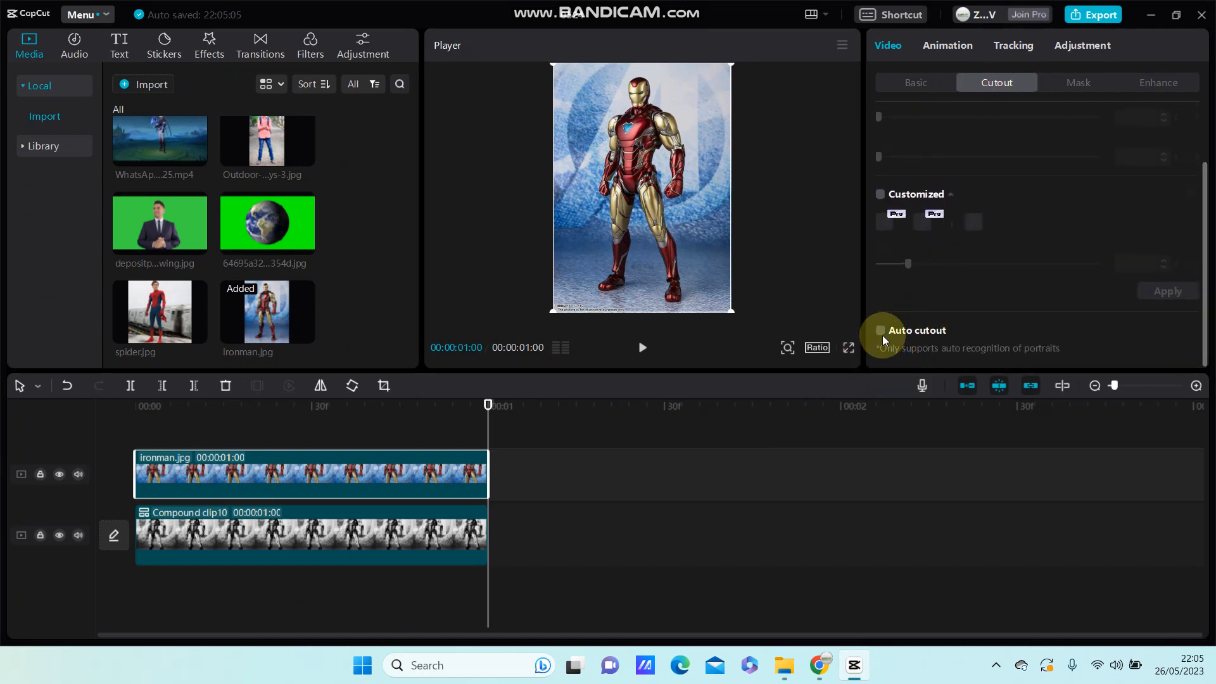
- Enable Auto cutout on the top ironman.jpg layer to isolate the figure
{"action": "left_click", "coordinate": [880, 350]}
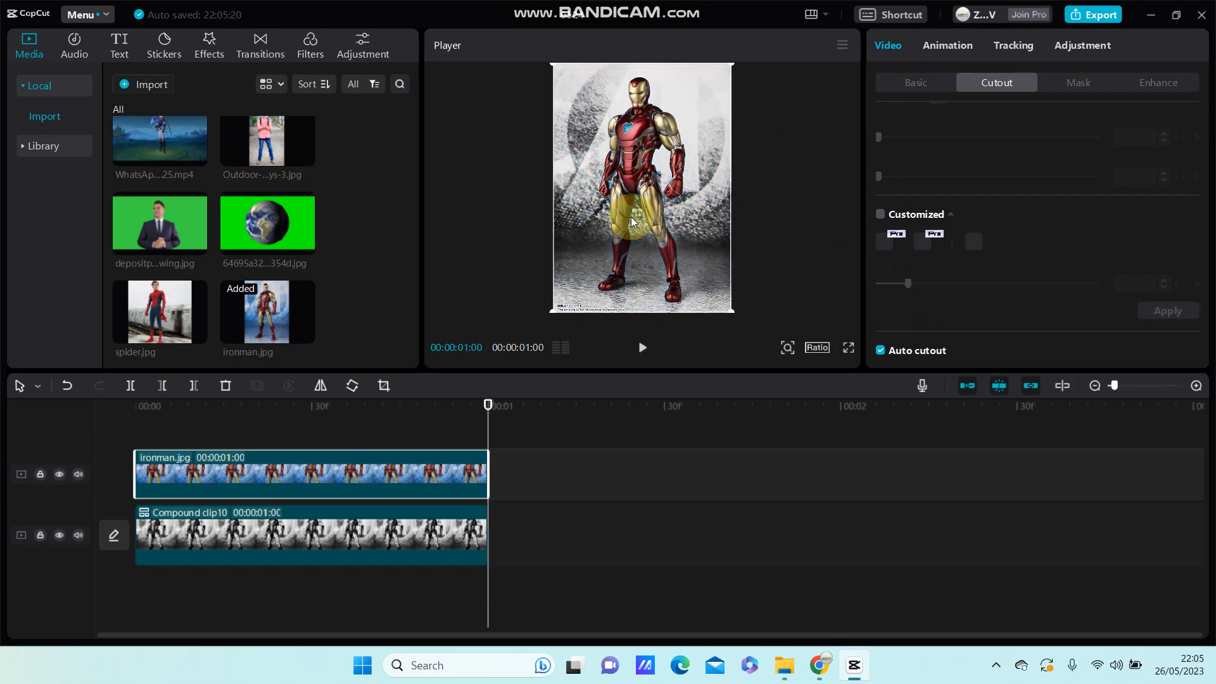
{"action": "mouse_move", "coordinate": [662, 115]}
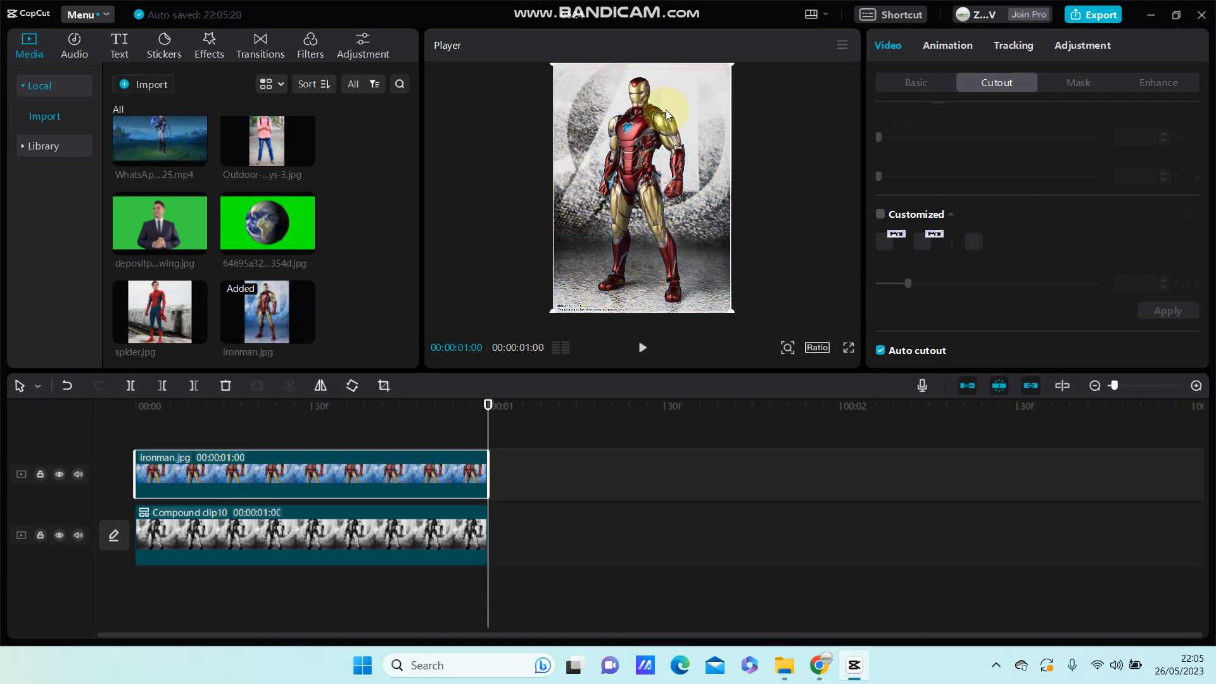
{"action": "mouse_move", "coordinate": [627, 285]}
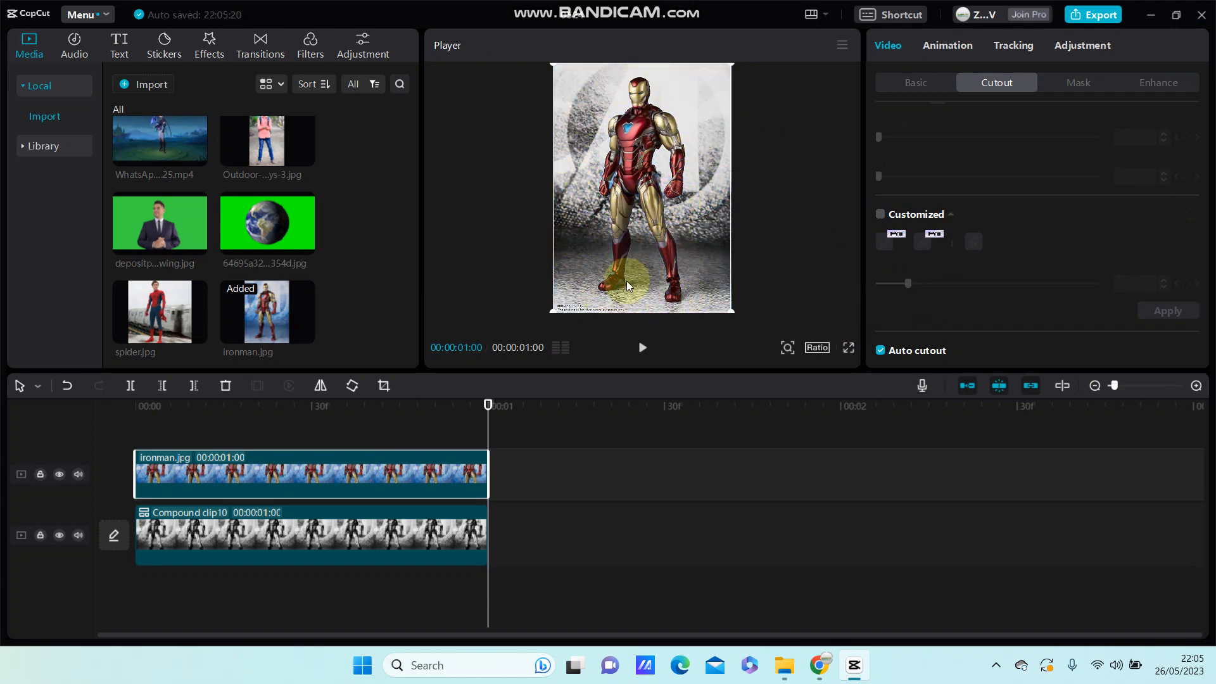
{"action": "mouse_move", "coordinate": [596, 124]}
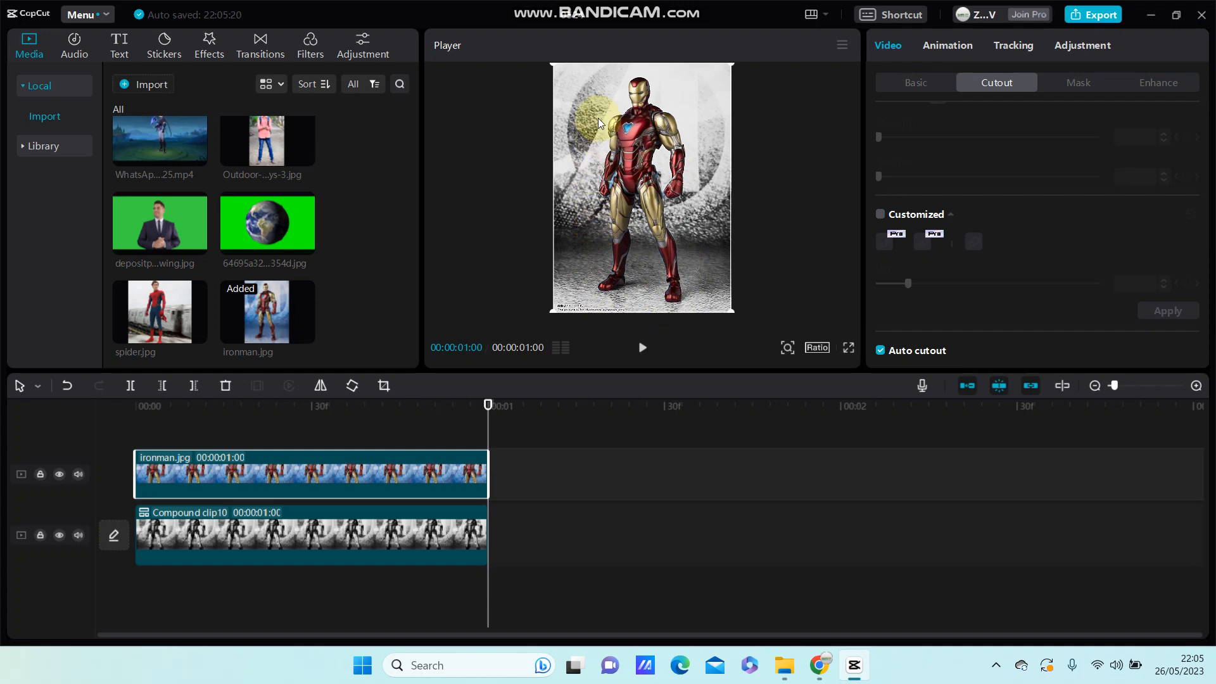